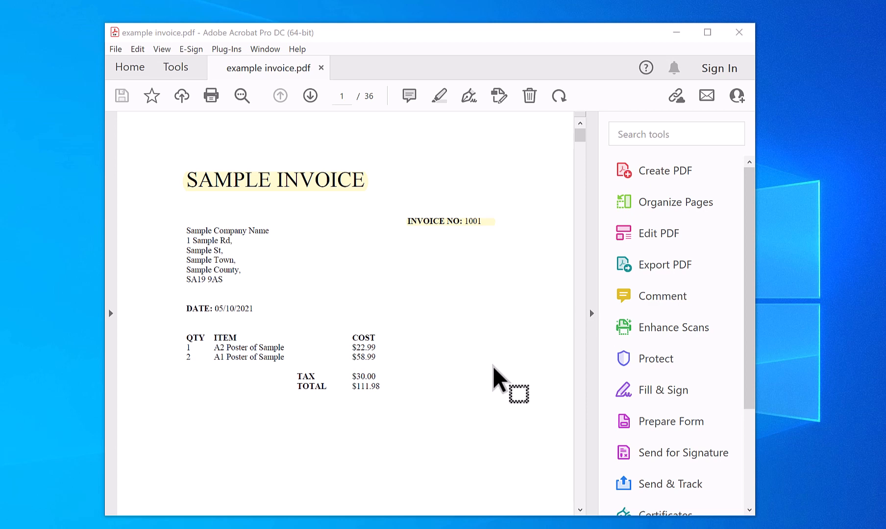
{"action": "mouse_move", "coordinate": [496, 379]}
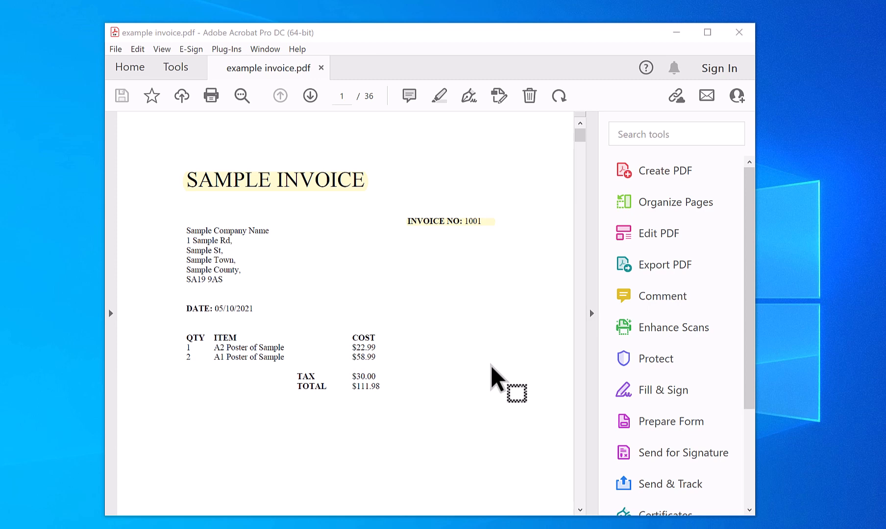
{"action": "mouse_move", "coordinate": [411, 95]}
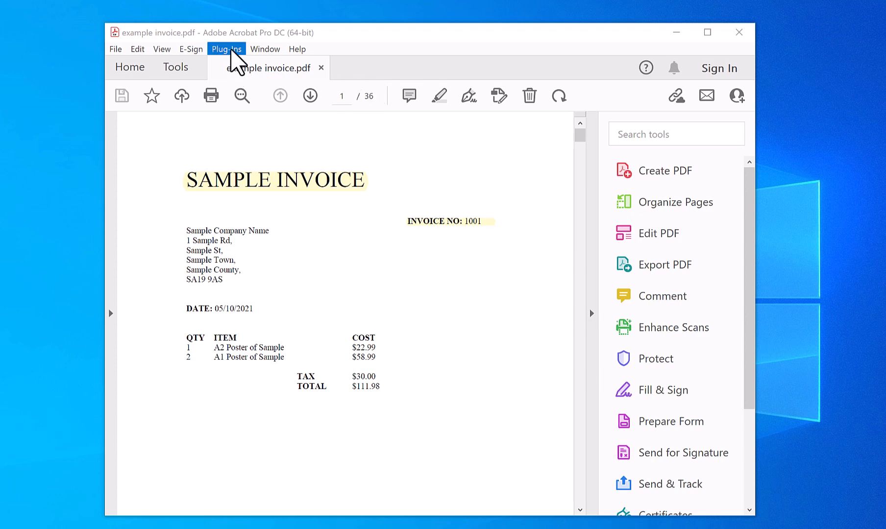
Step: Apply Print Control 1 to page 1 with Tray 1 as the paper source and save the settings
{"action": "left_click", "coordinate": [226, 49]}
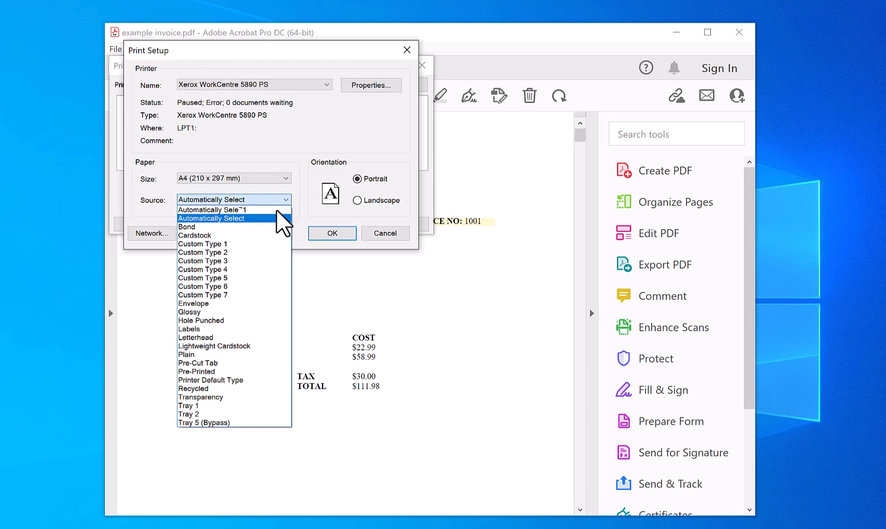
{"action": "left_click", "coordinate": [189, 406]}
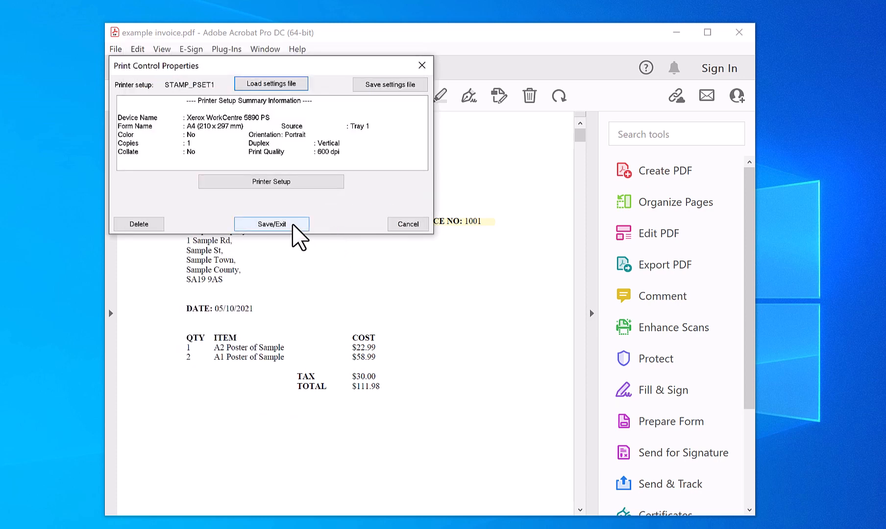
{"action": "left_click", "coordinate": [272, 224]}
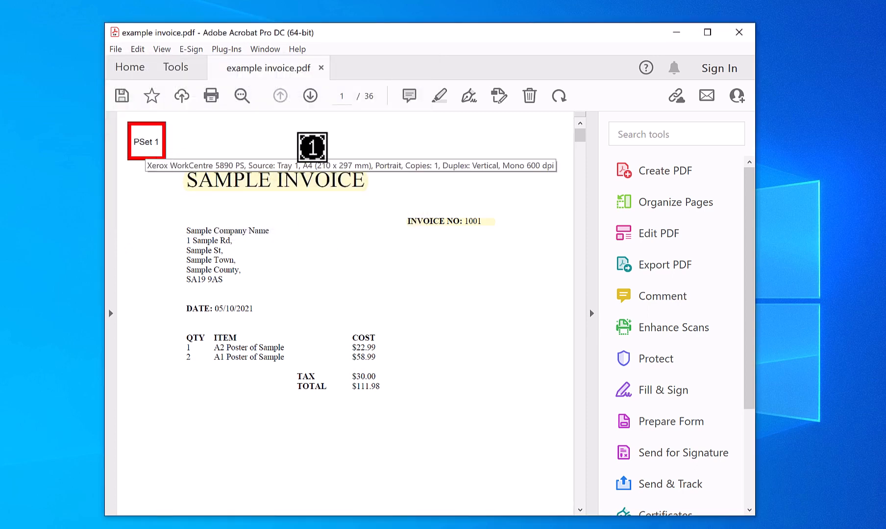
{"action": "left_click_drag", "start_coordinate": [313, 147], "coordinate": [570, 145]}
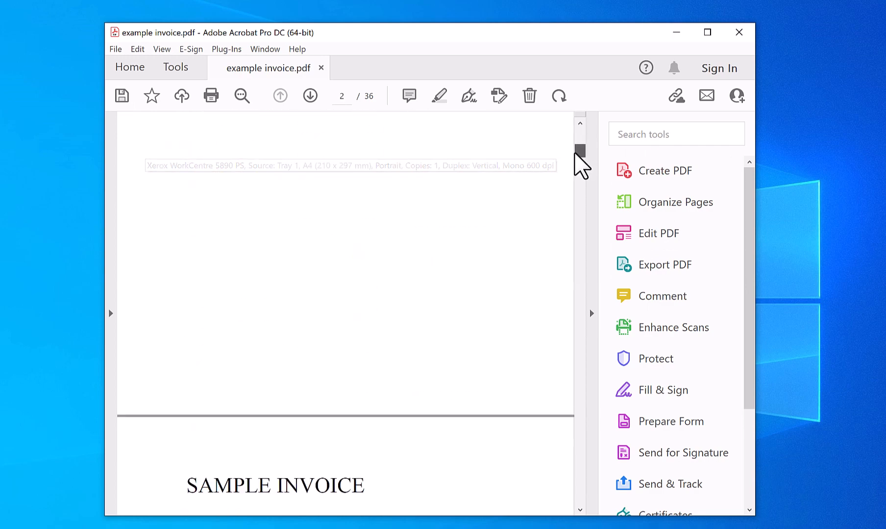
Step: Apply Print Control 2 to page 3, confirming the Tray 1 printer setup
{"action": "scroll", "scroll_direction": "down", "scroll_amount": 3}
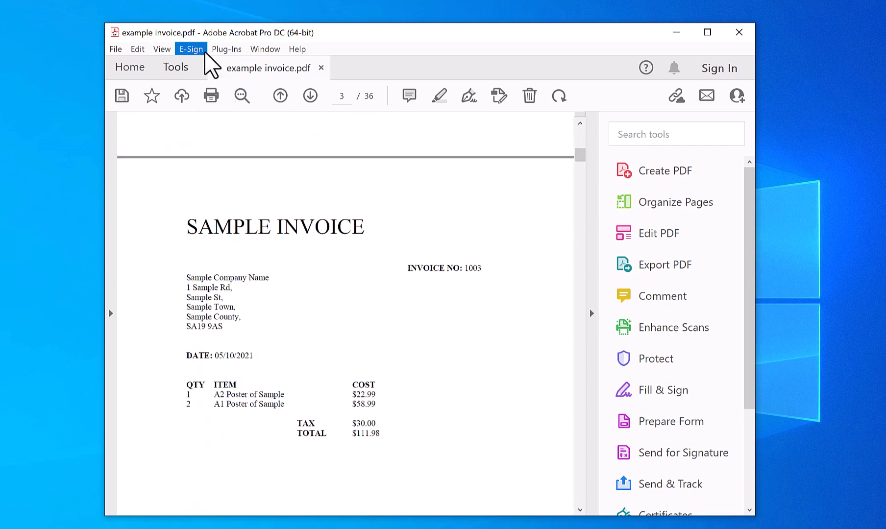
{"action": "left_click", "coordinate": [227, 49]}
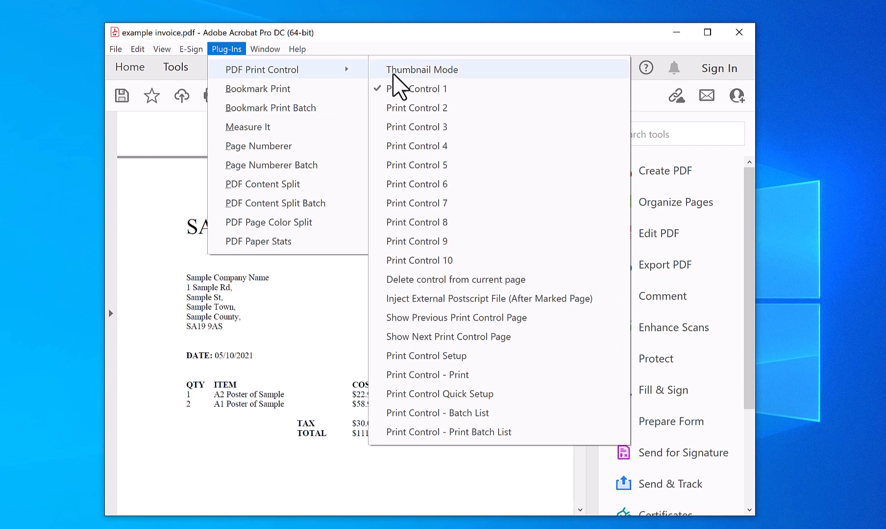
{"action": "left_click", "coordinate": [422, 70]}
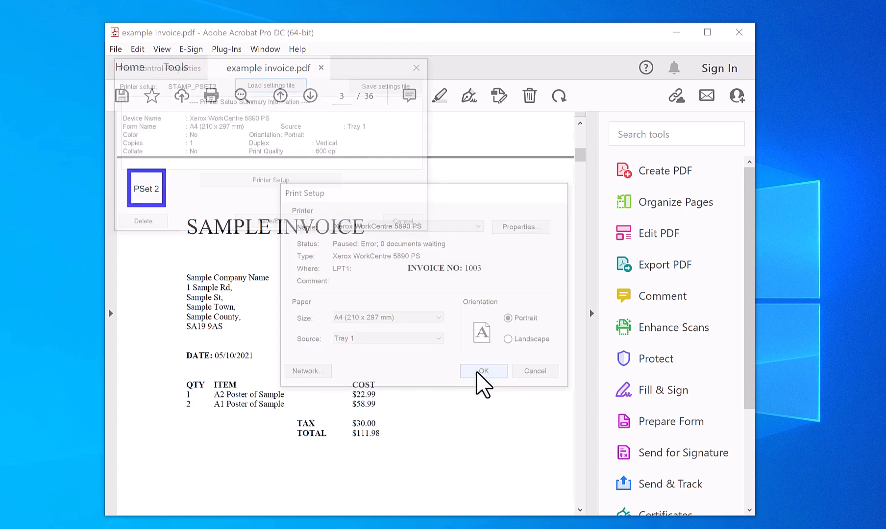
{"action": "left_click", "coordinate": [483, 371]}
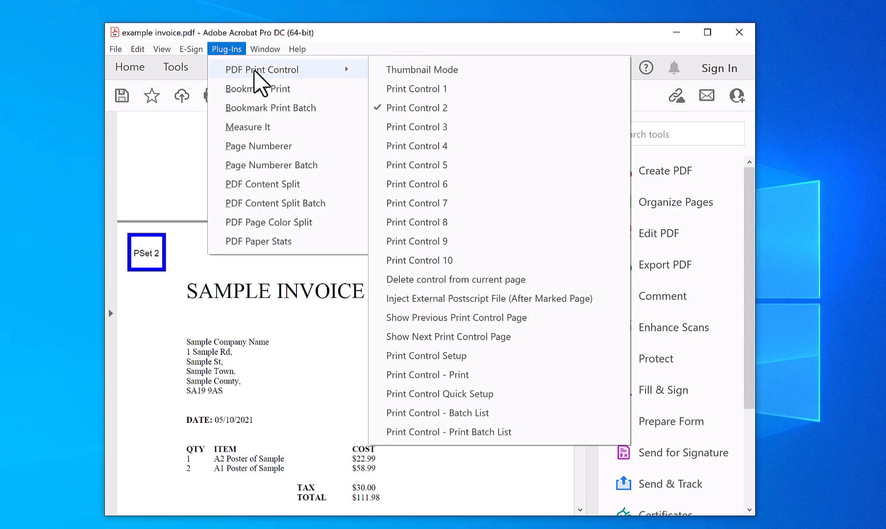
{"action": "mouse_move", "coordinate": [426, 356]}
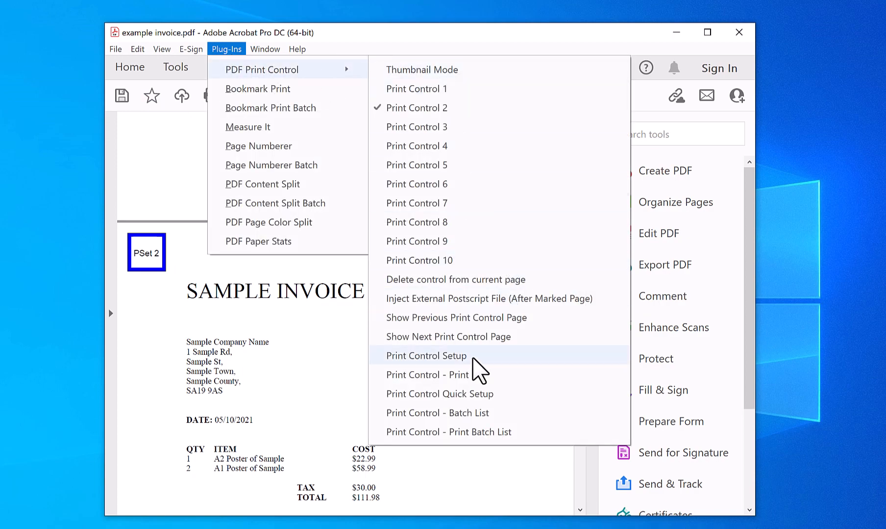
Step: Replicate the page 1-4 print control pattern over all 36 pages, adding 16 page controls
{"action": "left_click", "coordinate": [426, 355]}
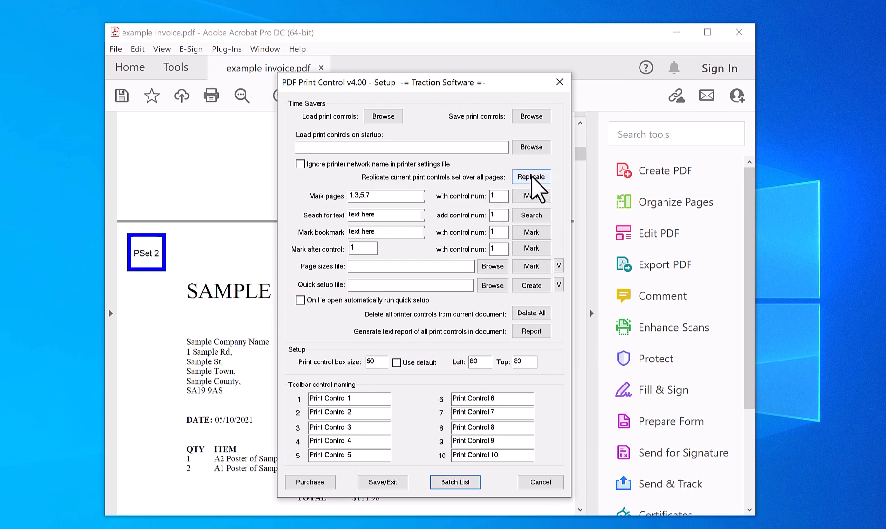
{"action": "left_click", "coordinate": [530, 176]}
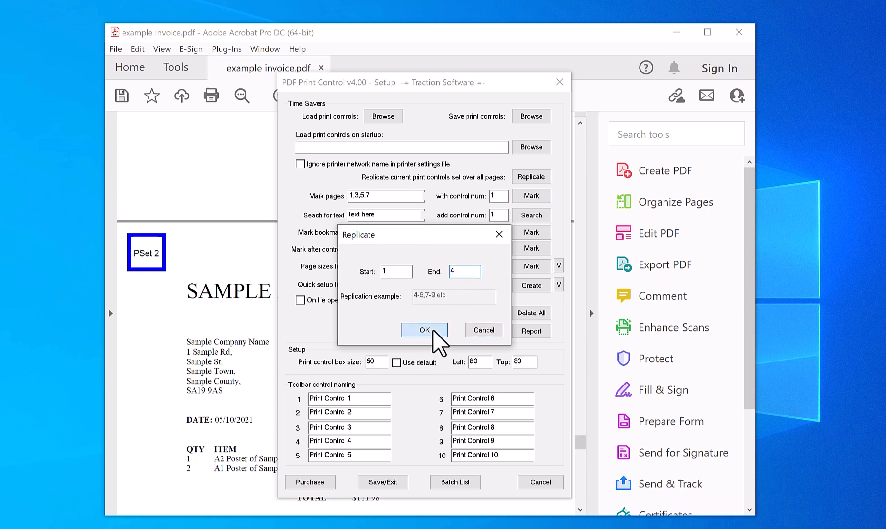
{"action": "left_click", "coordinate": [424, 330]}
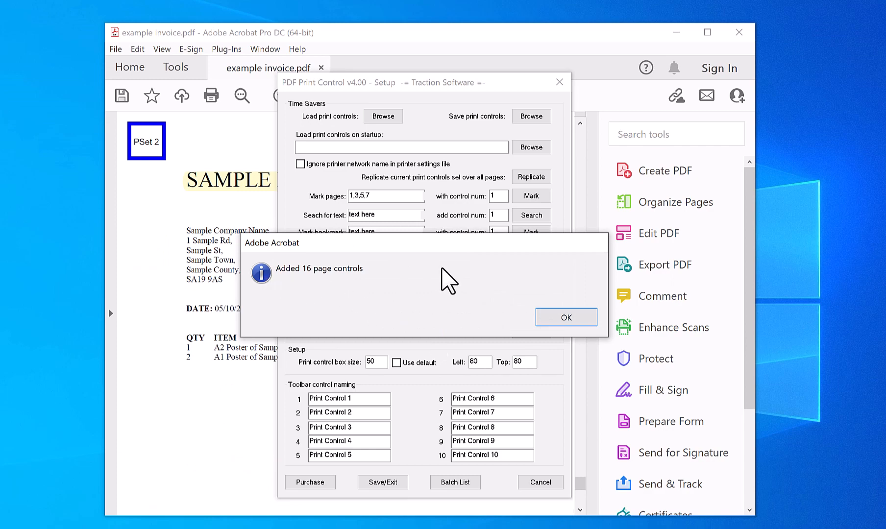
{"action": "left_click", "coordinate": [565, 317]}
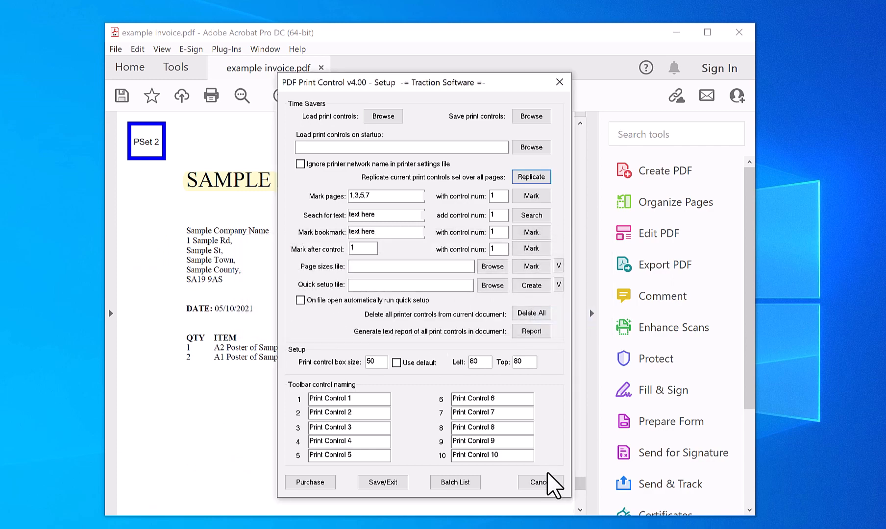
{"action": "left_click", "coordinate": [536, 482]}
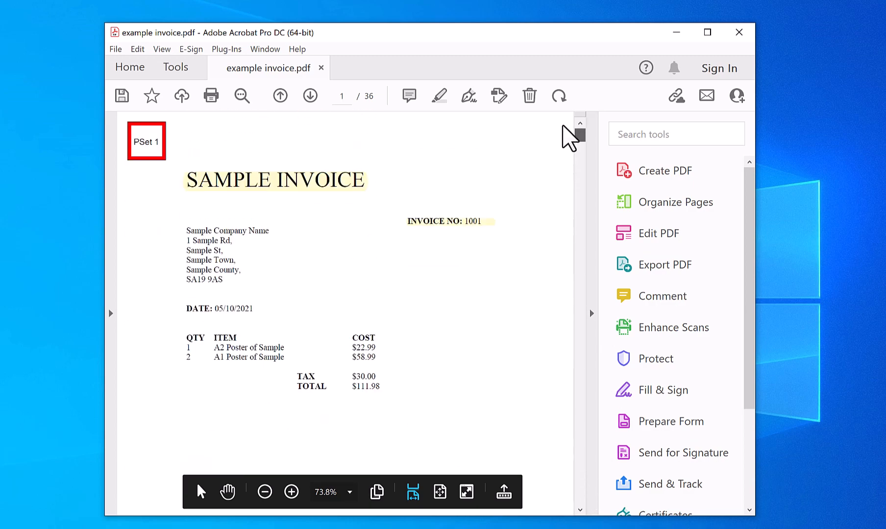
Step: Bring up the Print Control Printing Options dialog for the whole marked invoice
{"action": "left_click", "coordinate": [309, 95]}
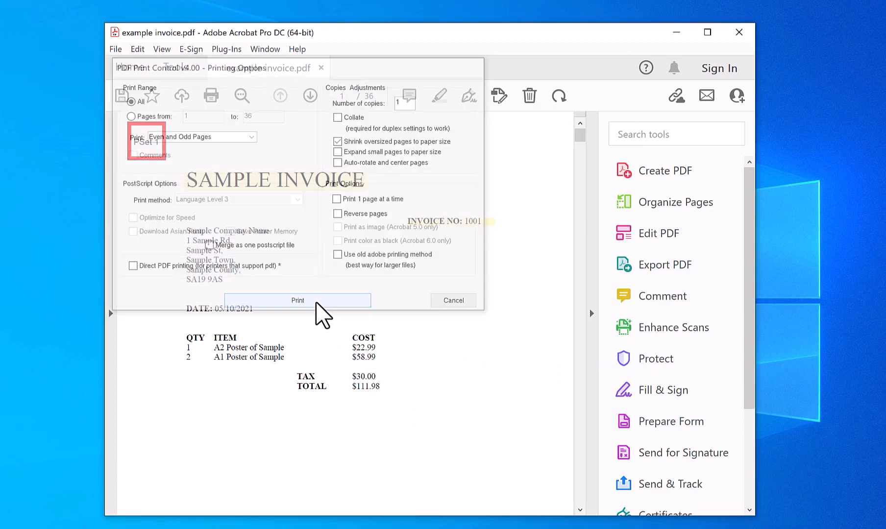
Step: Start printing the marked invoice to the Xerox WorkCentre 5890 PS as two-page jobs
{"action": "left_click", "coordinate": [298, 300]}
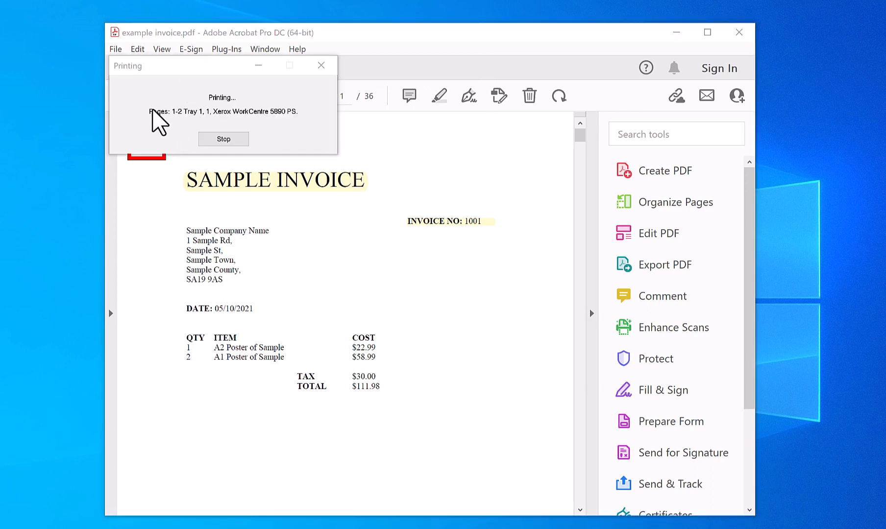
{"action": "mouse_move", "coordinate": [190, 5]}
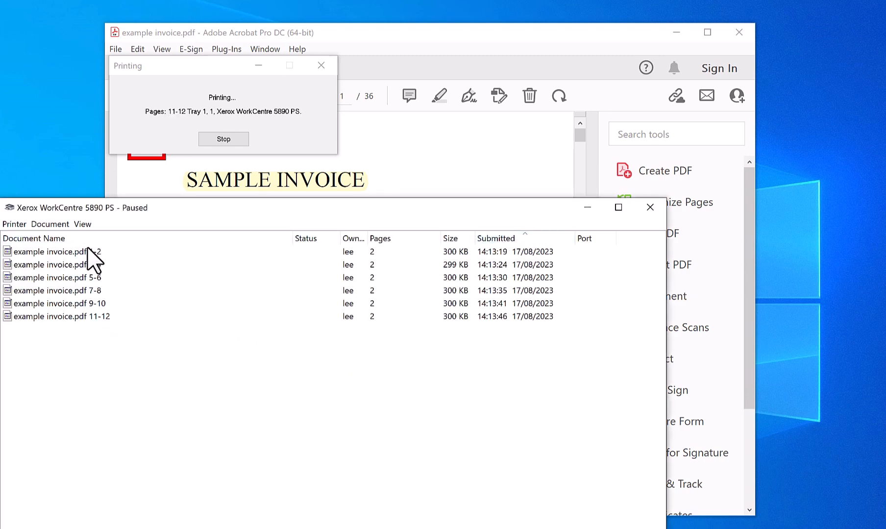
{"action": "mouse_move", "coordinate": [118, 218]}
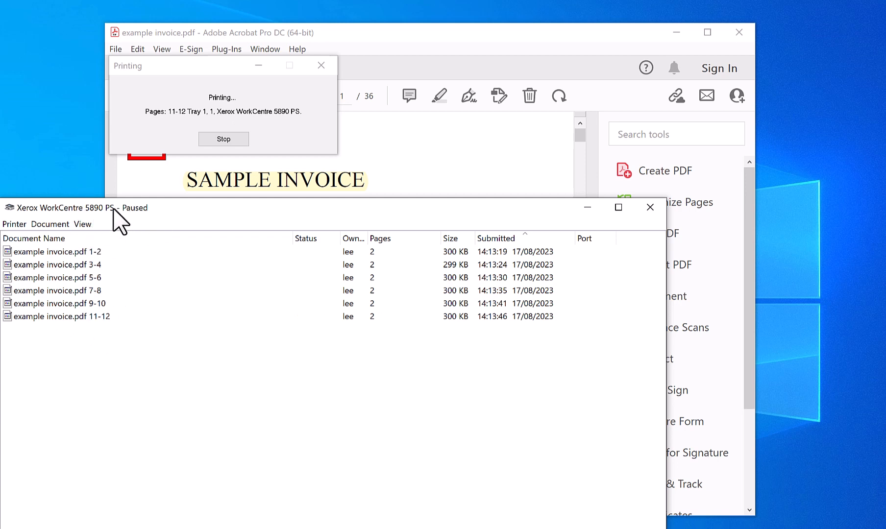
{"action": "mouse_move", "coordinate": [146, 341]}
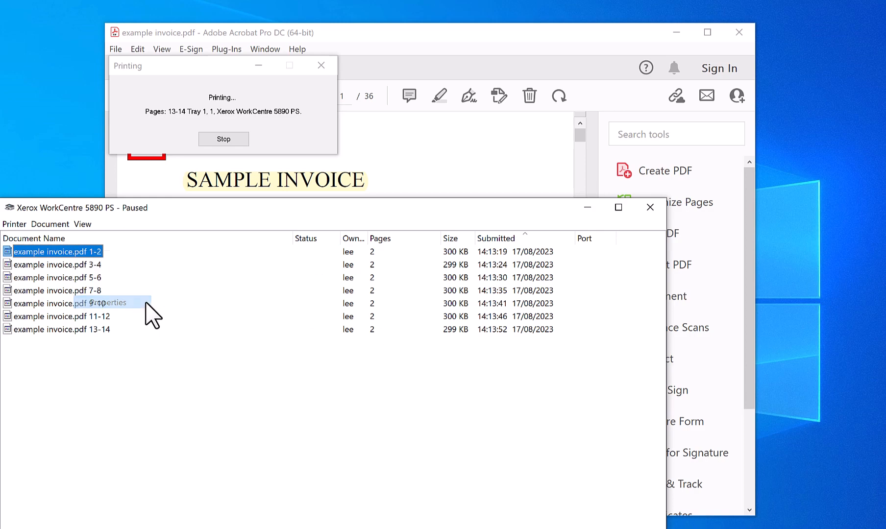
Step: View the properties of the 'example invoice.pdf 1-2' job in the Xerox print queue
{"action": "left_click", "coordinate": [112, 302]}
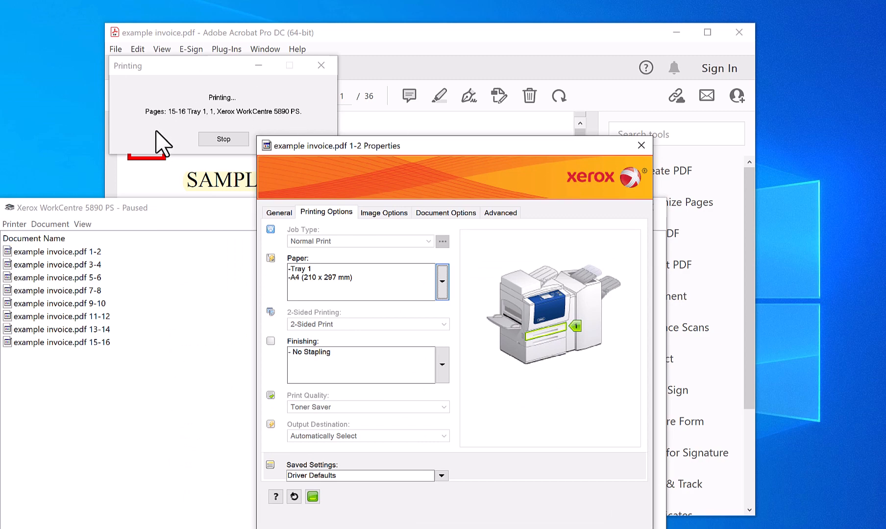
{"action": "mouse_move", "coordinate": [494, 513]}
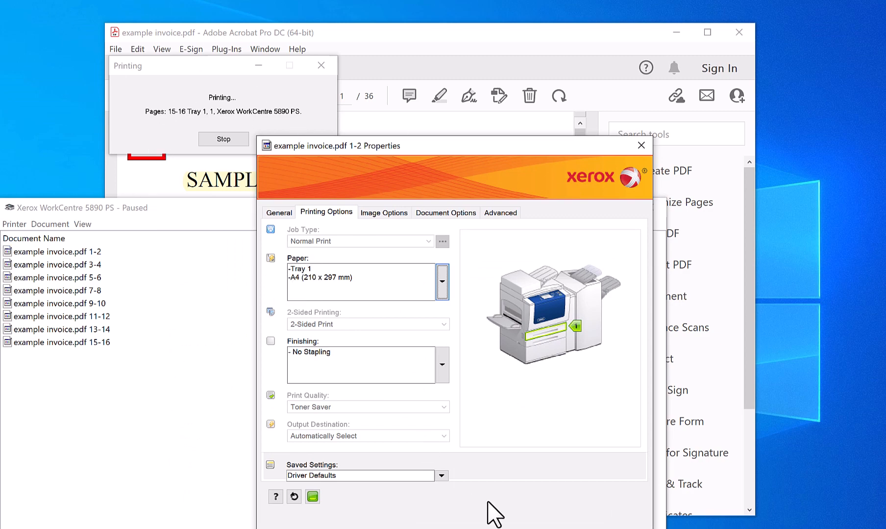